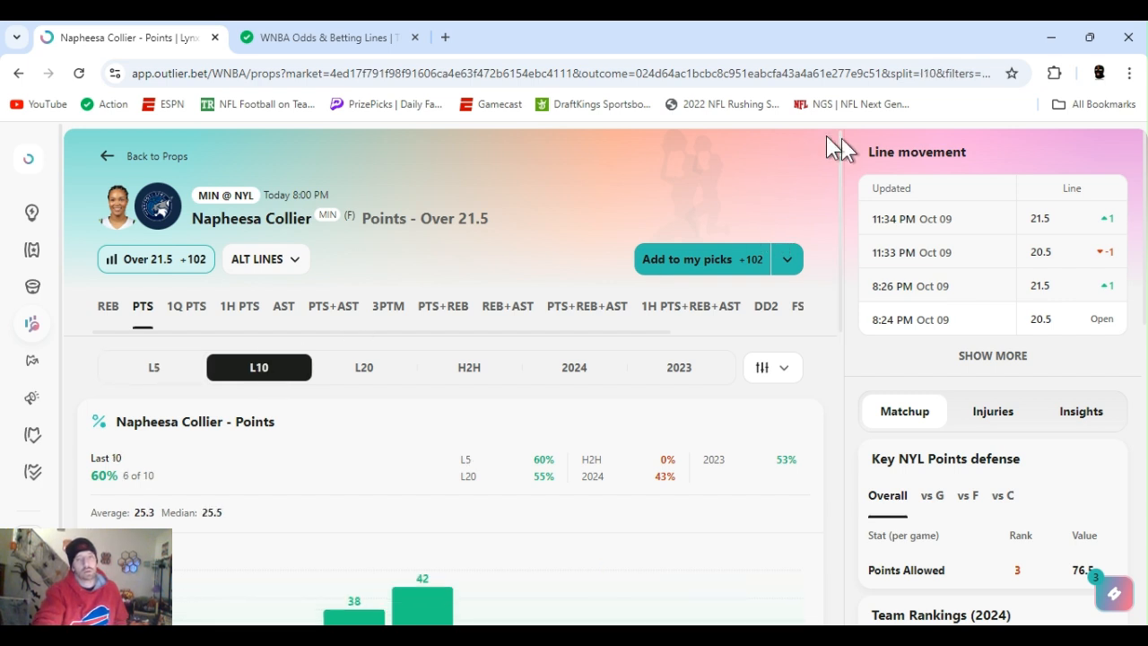
- Scroll through Collier's last-five-games Rebounds + Assists chart, all above 12.5
scroll(down, 3)
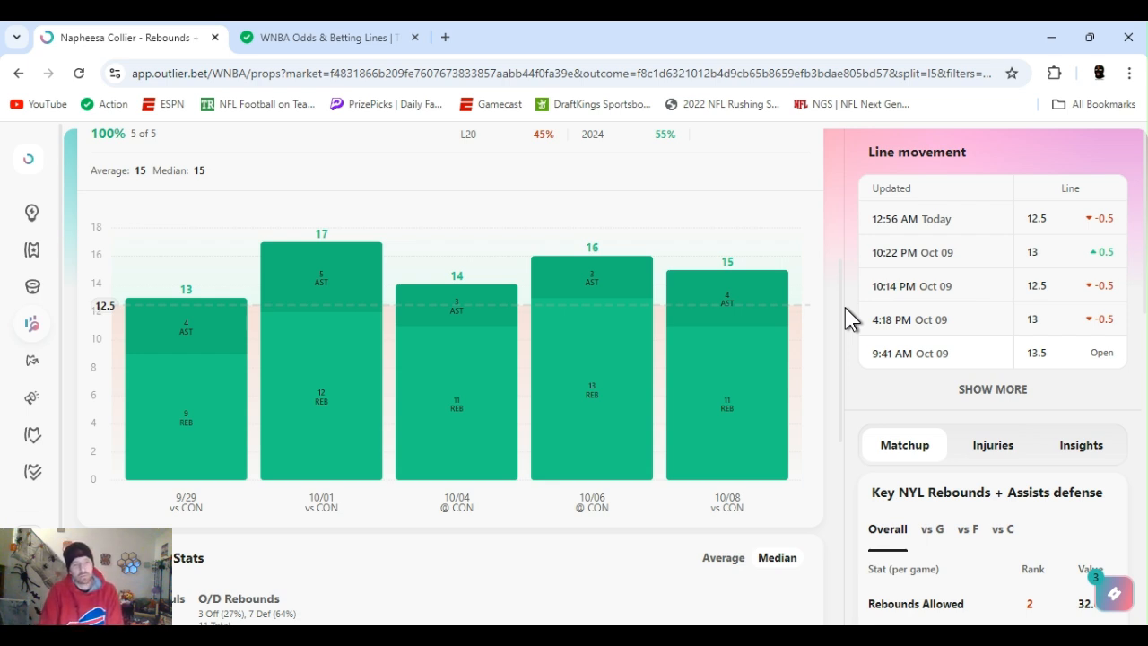
scroll(up, 3)
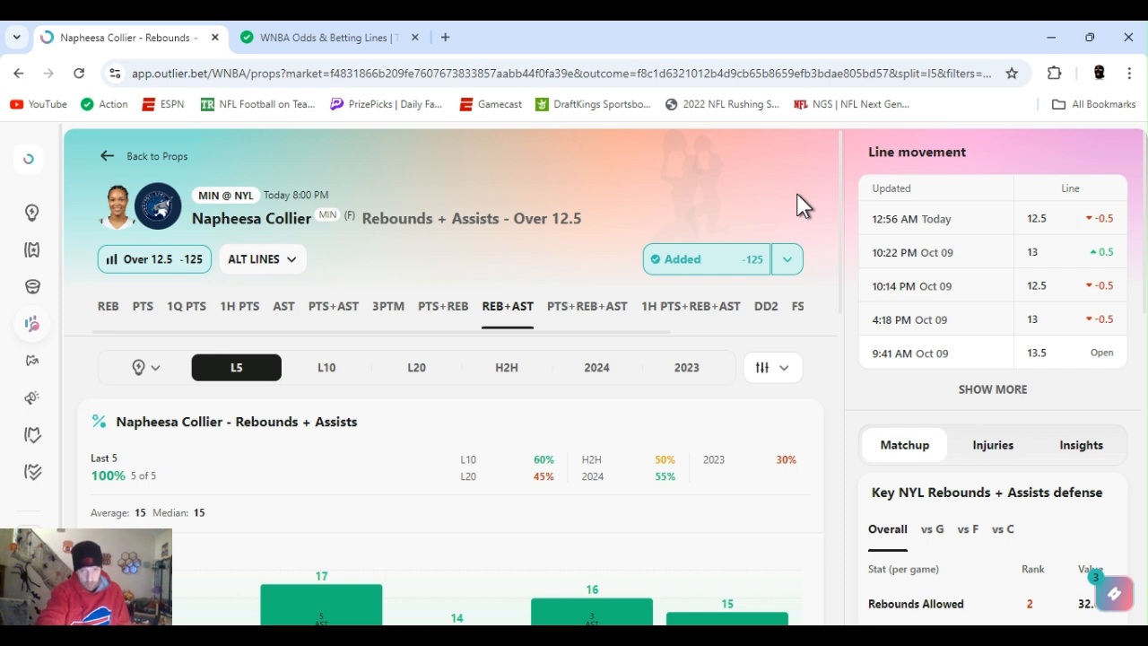
mouse_move(623, 270)
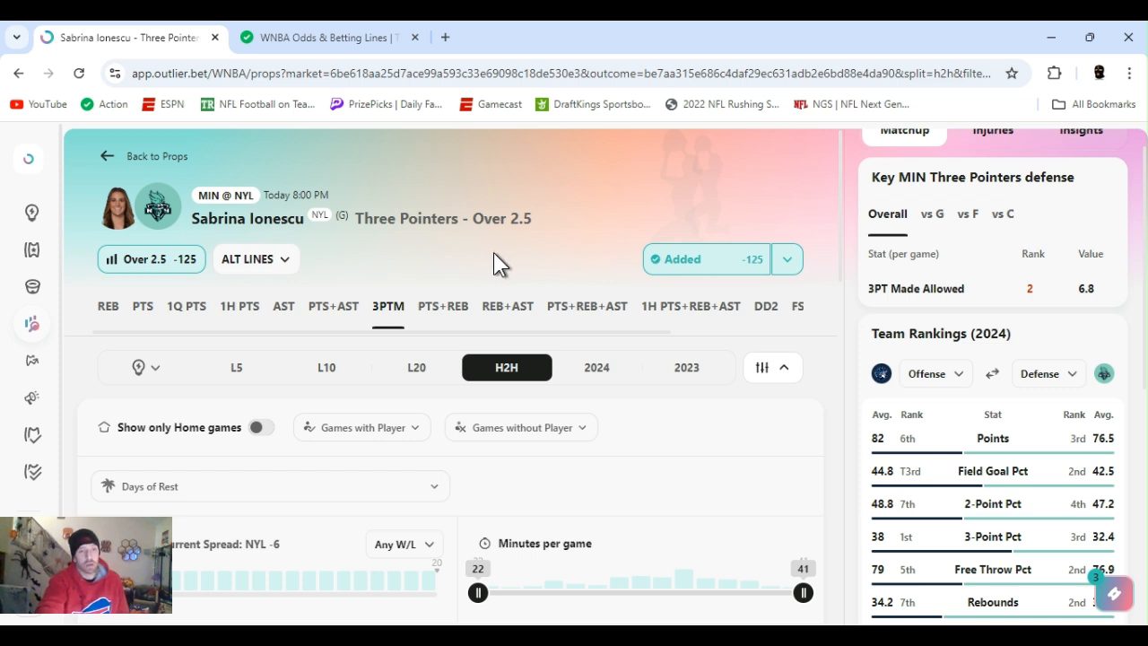
- Scroll through Ionescu's 3PTM supporting stats chart and back up to the prop tabs
scroll(down, 3)
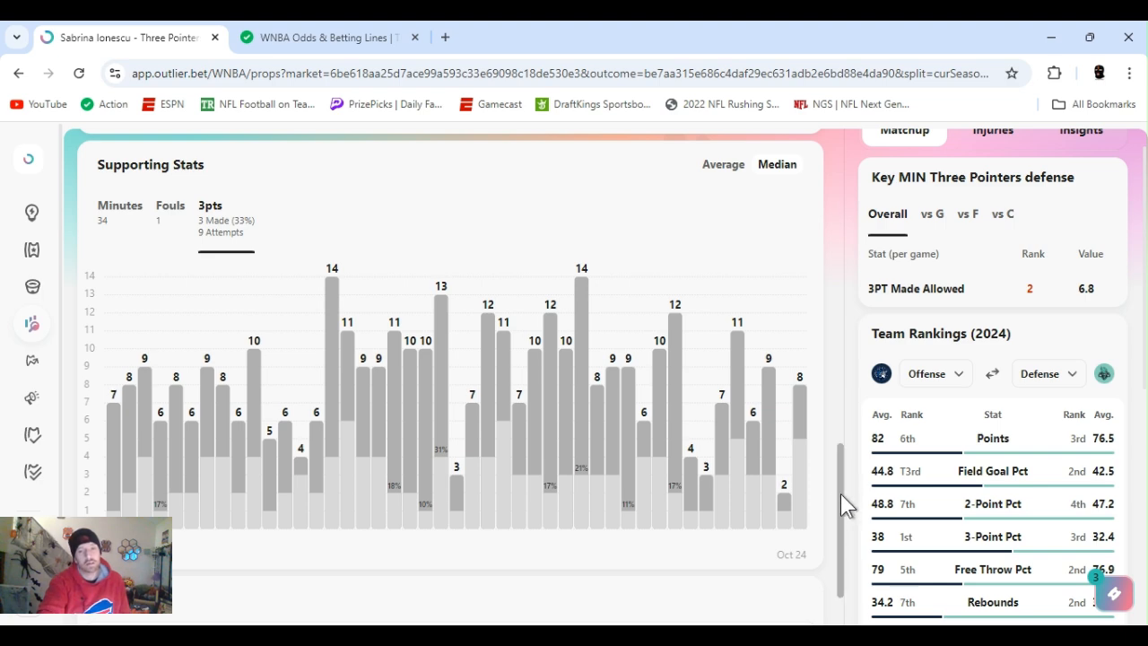
scroll(up, 3)
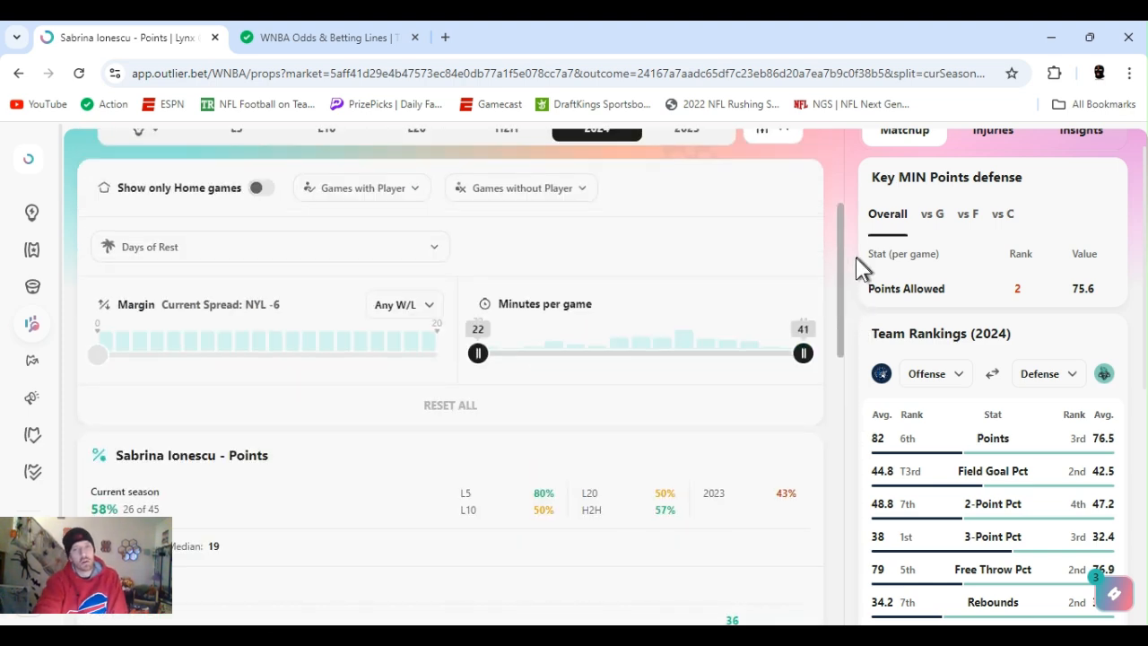
scroll(up, 3)
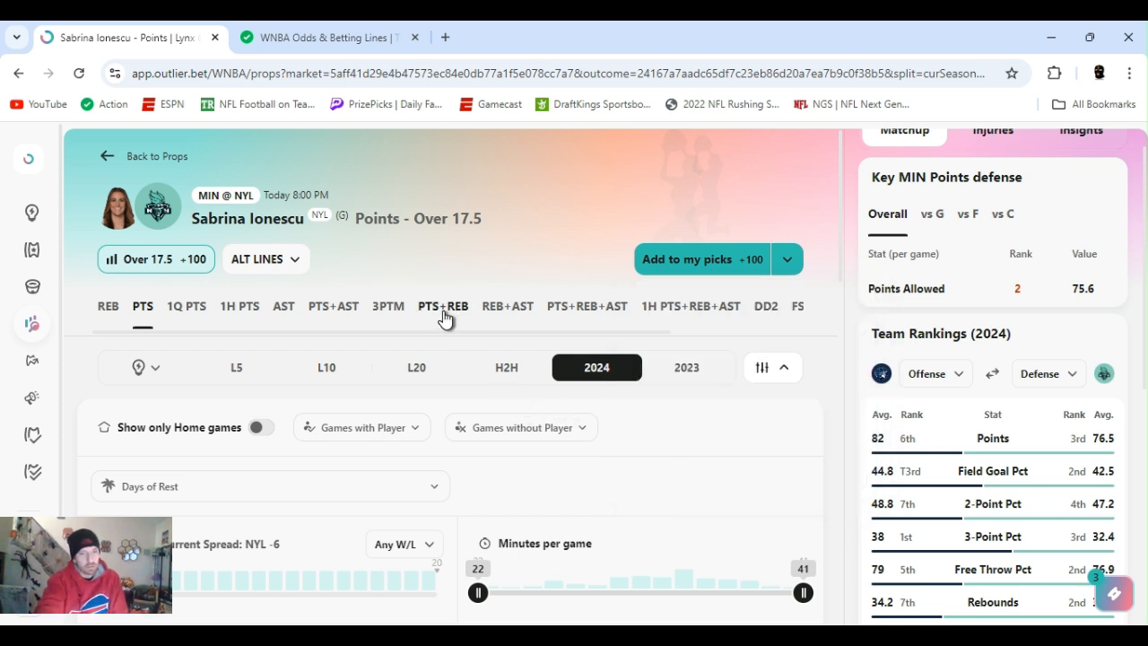
- Open Ionescu's AST prop showing her 6 average and 22 of 45 games cleared
click(283, 305)
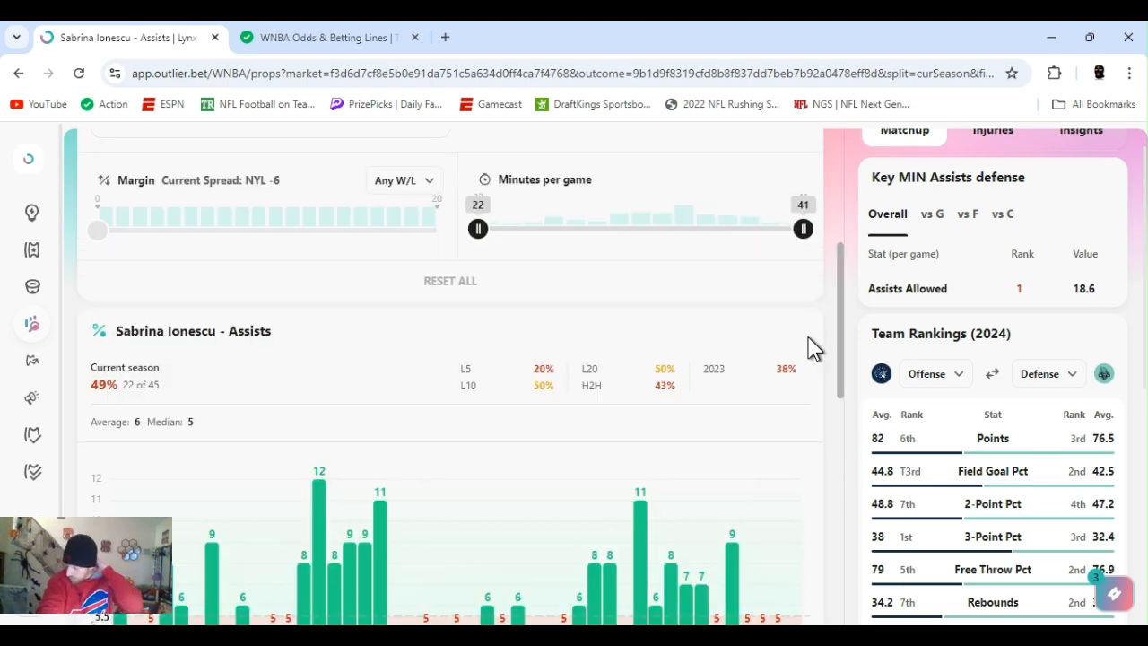
scroll(down, 3)
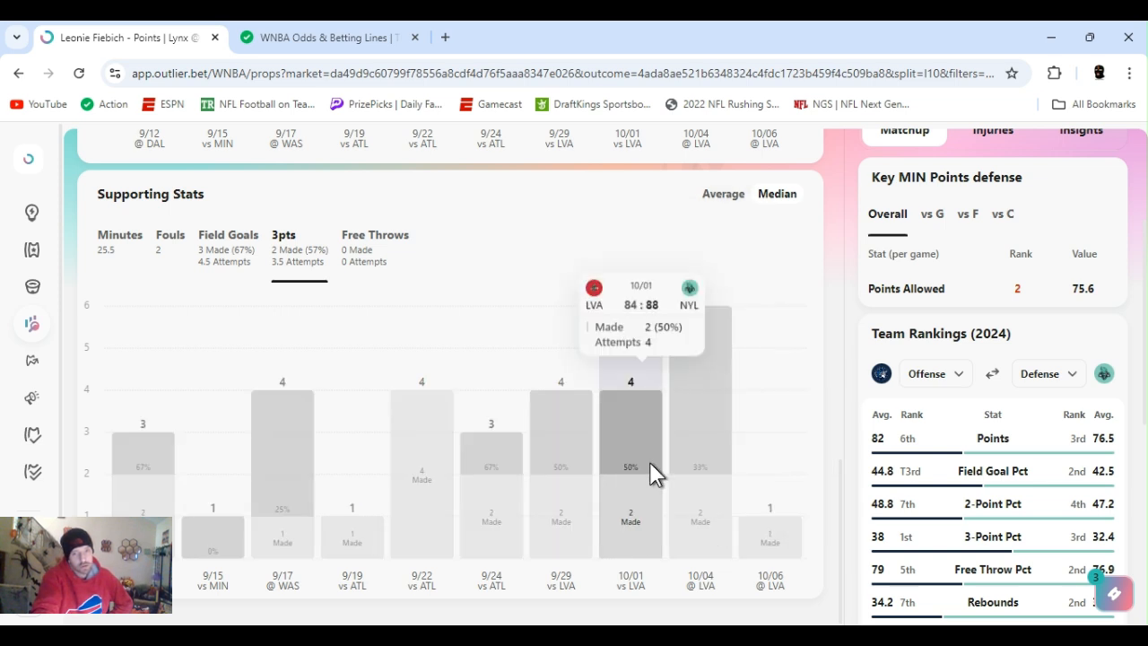
- Scroll back up to Fiebich's 7.5-point bar chart, 6 of last 10 cleared
scroll(up, 3)
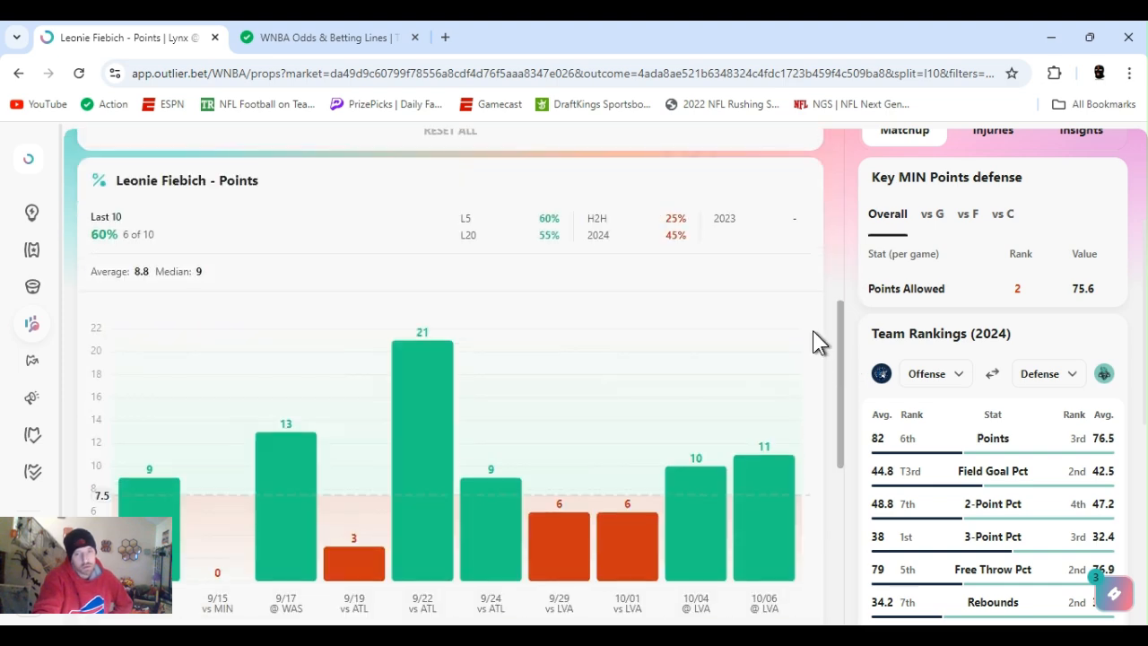